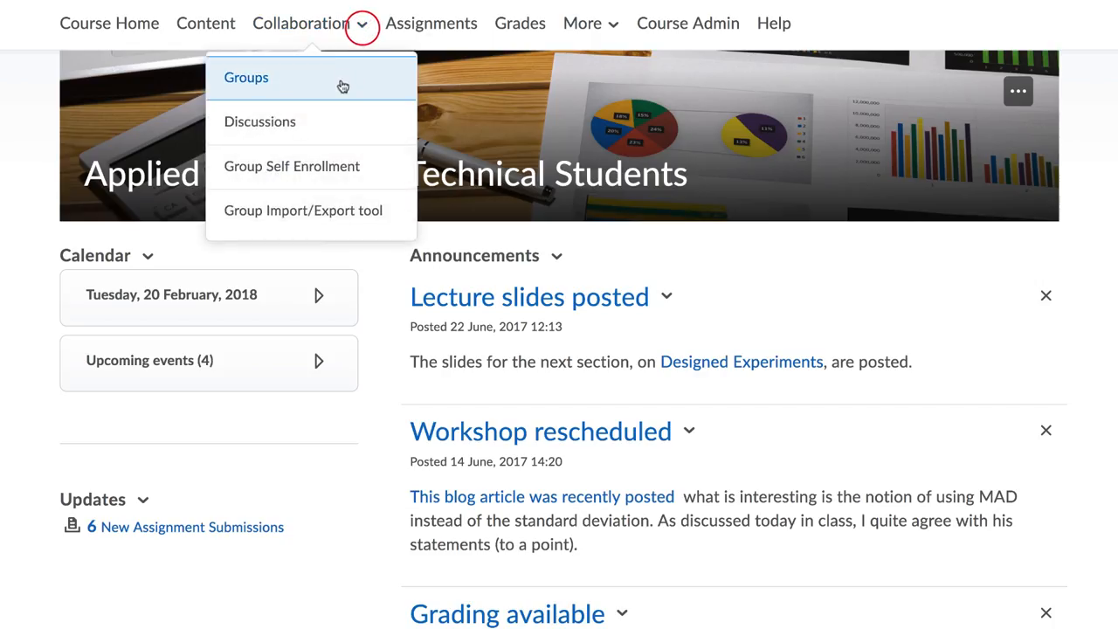
# Step: Open Manage Groups and select Group 1 to email its members
pyautogui.click(246, 78)
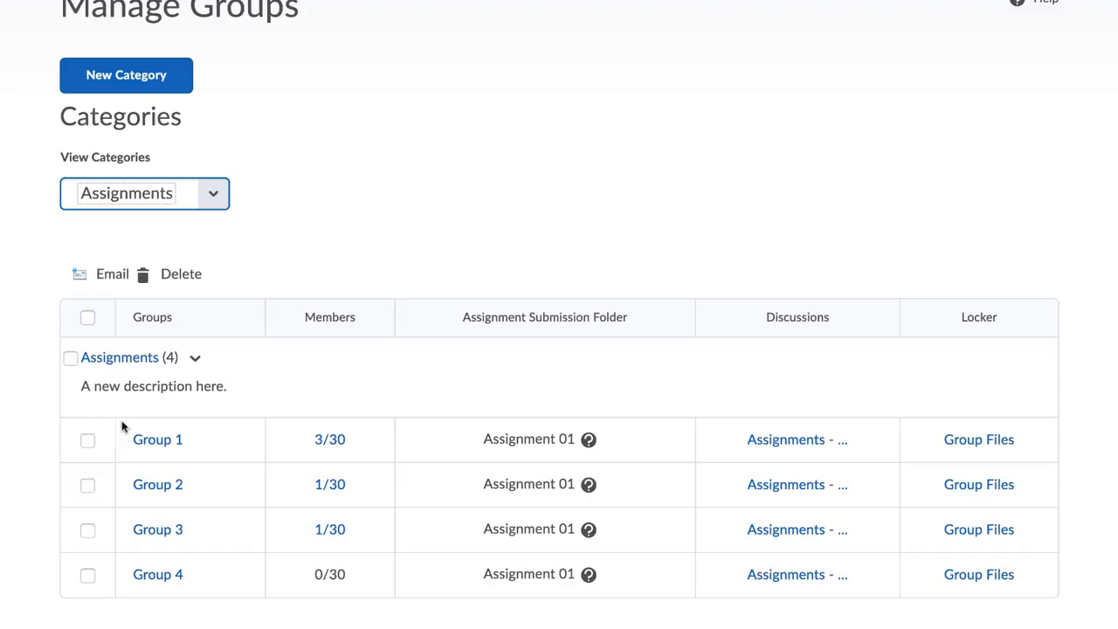
pyautogui.click(86, 440)
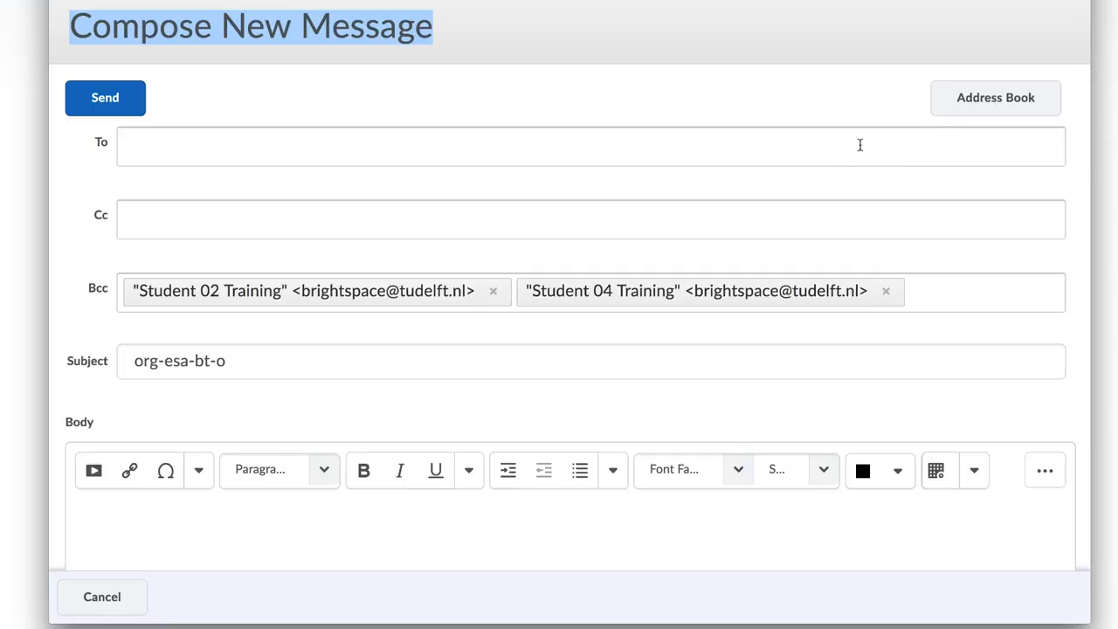
pyautogui.moveTo(928, 192)
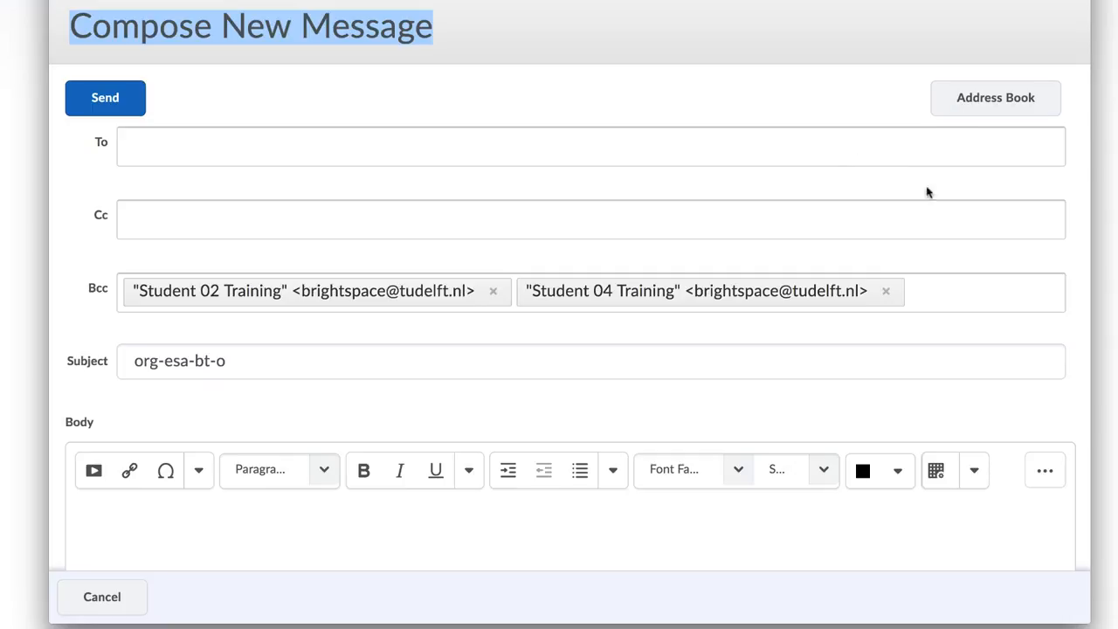
# Step: Review the Group 1 Bcc draft, then cancel it to return to Course Home
pyautogui.scroll(-3)
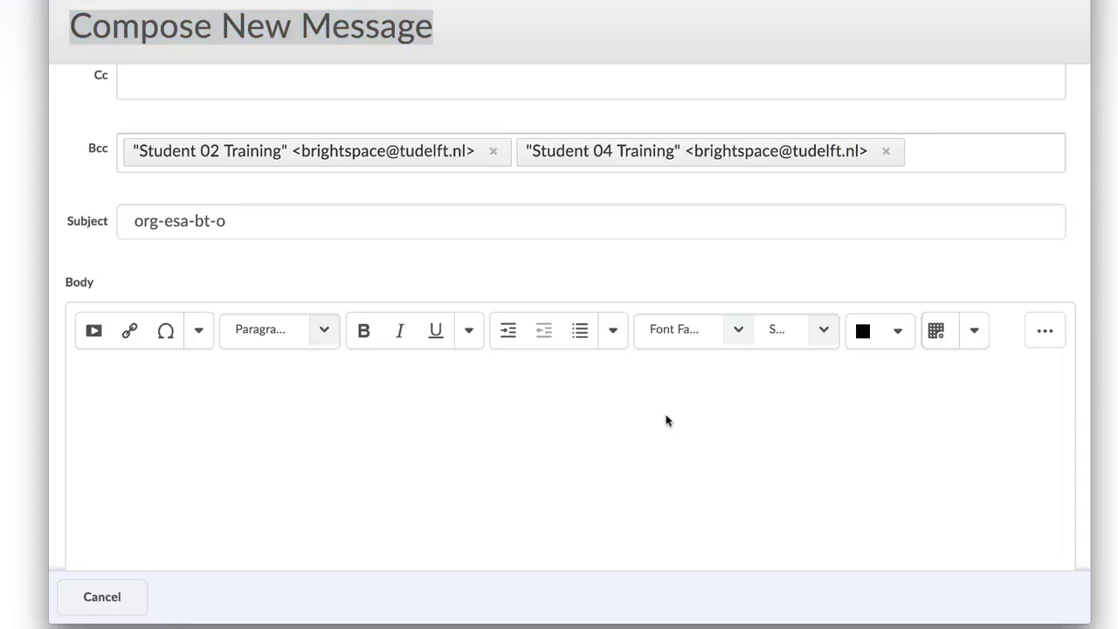
pyautogui.write('Dea')
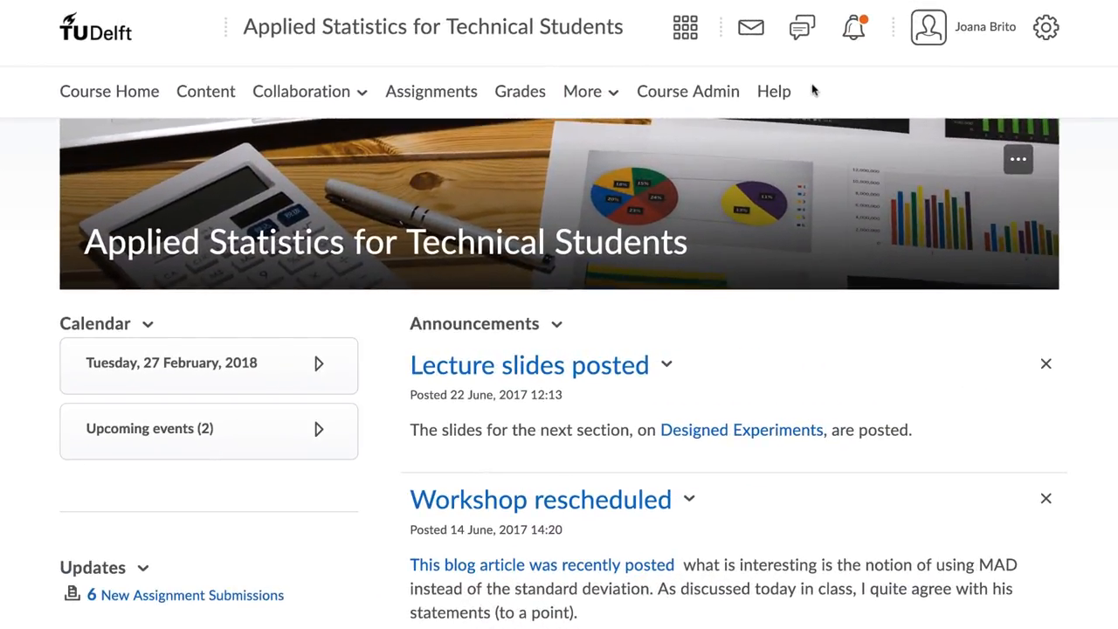
# Step: Choose Email from the top-bar mail menu to open Compose New Message
pyautogui.click(750, 27)
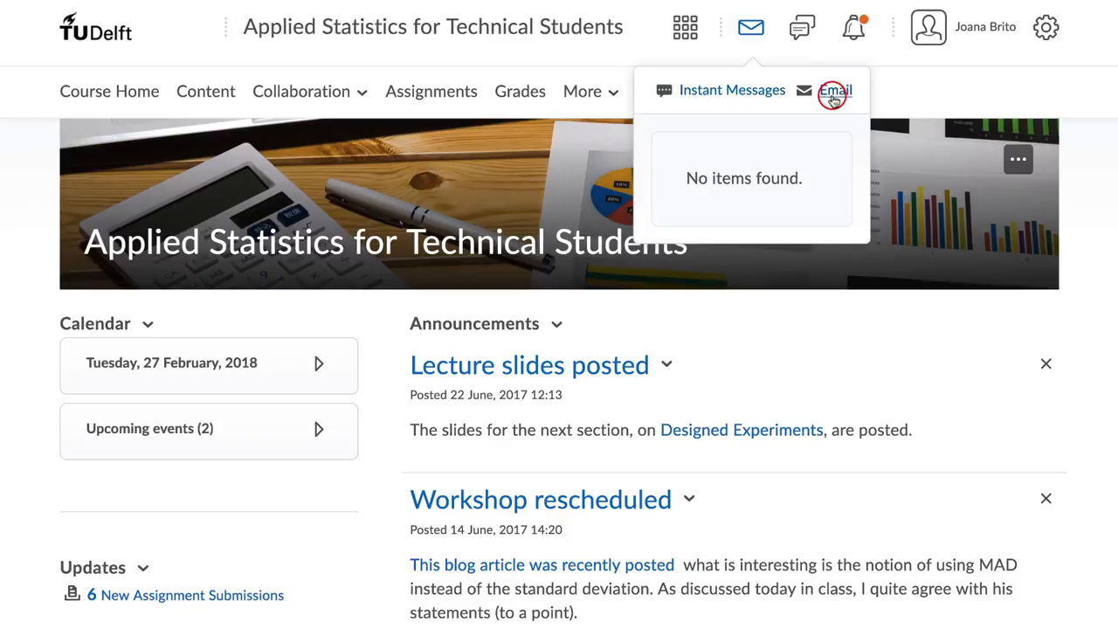
pyautogui.click(835, 90)
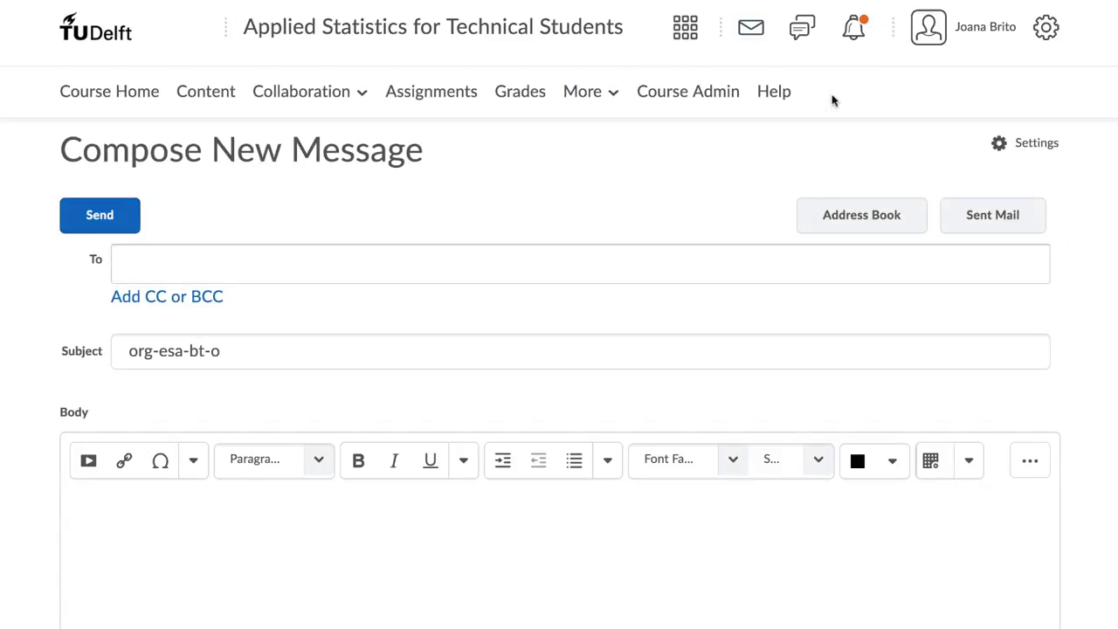
pyautogui.scroll(-3)
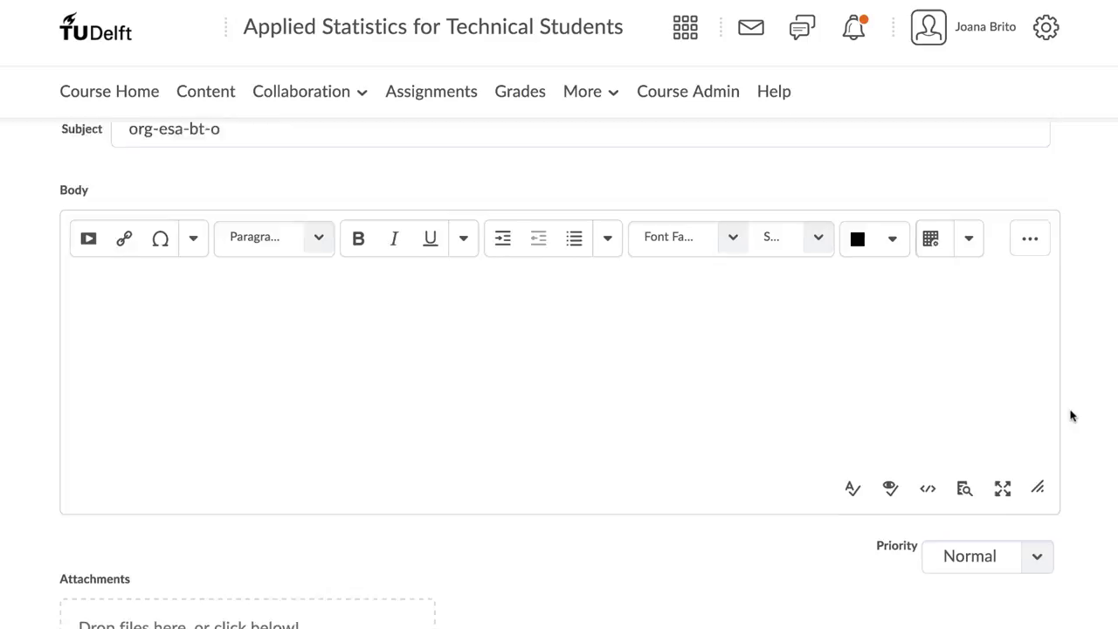
pyautogui.scroll(-3)
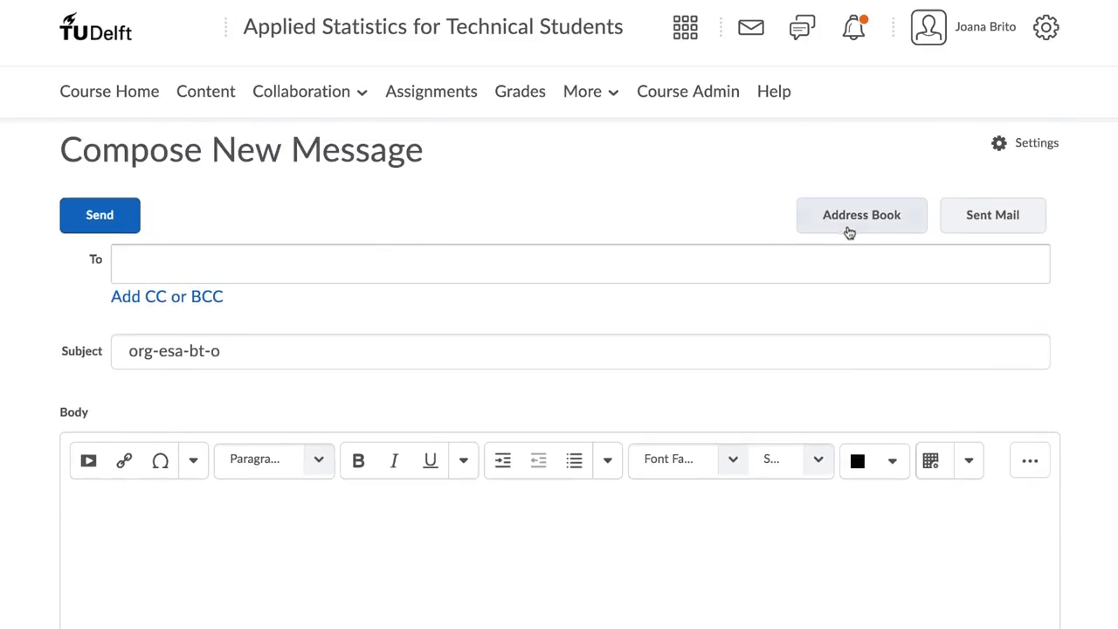
# Step: Add Student 02 and Student 04 as Bcc via the Address Book's Group 1 filter
pyautogui.click(861, 215)
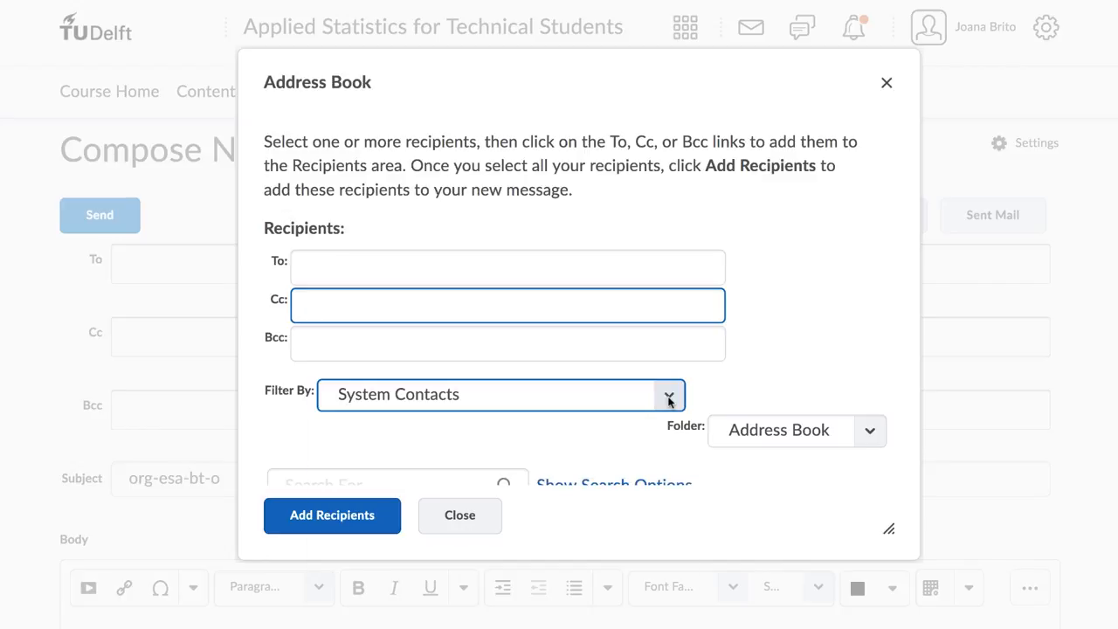
pyautogui.click(670, 394)
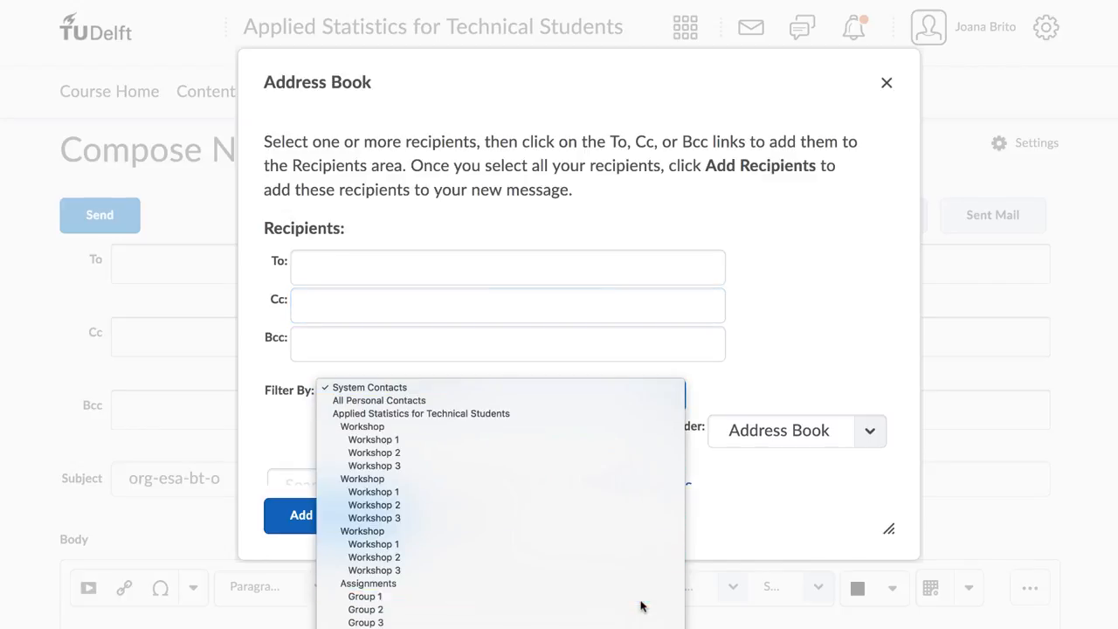
pyautogui.click(366, 597)
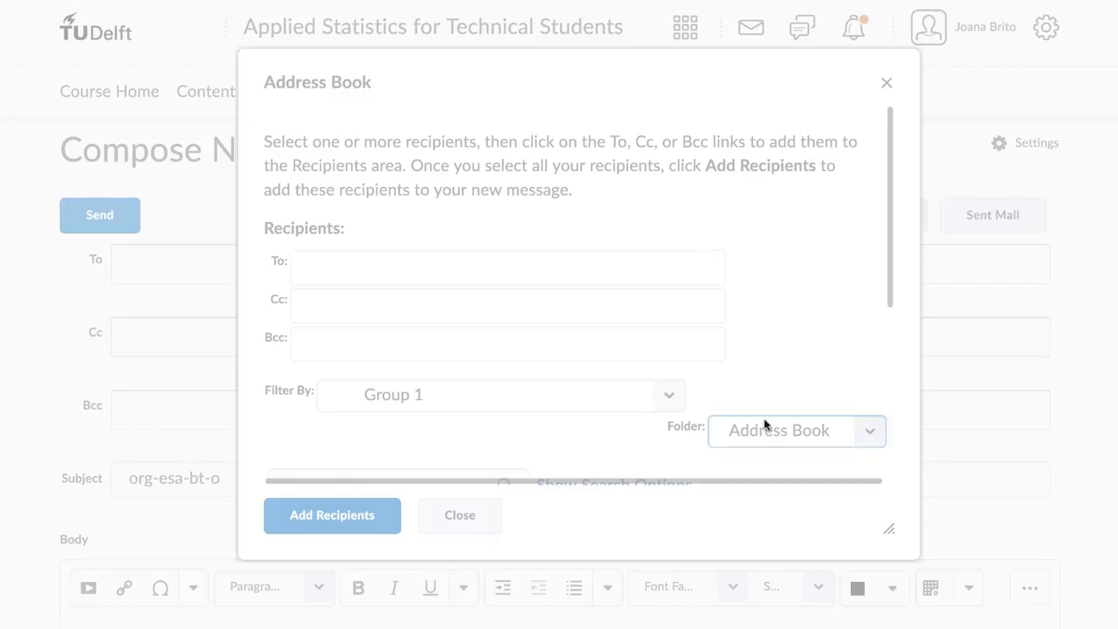
pyautogui.scroll(-3)
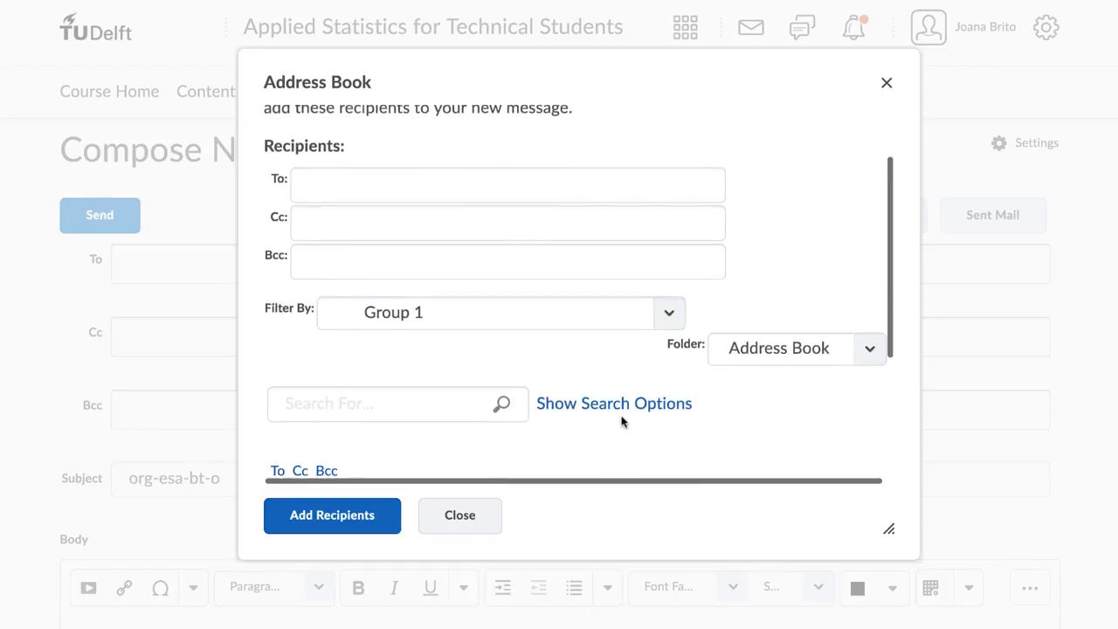
pyautogui.scroll(-3)
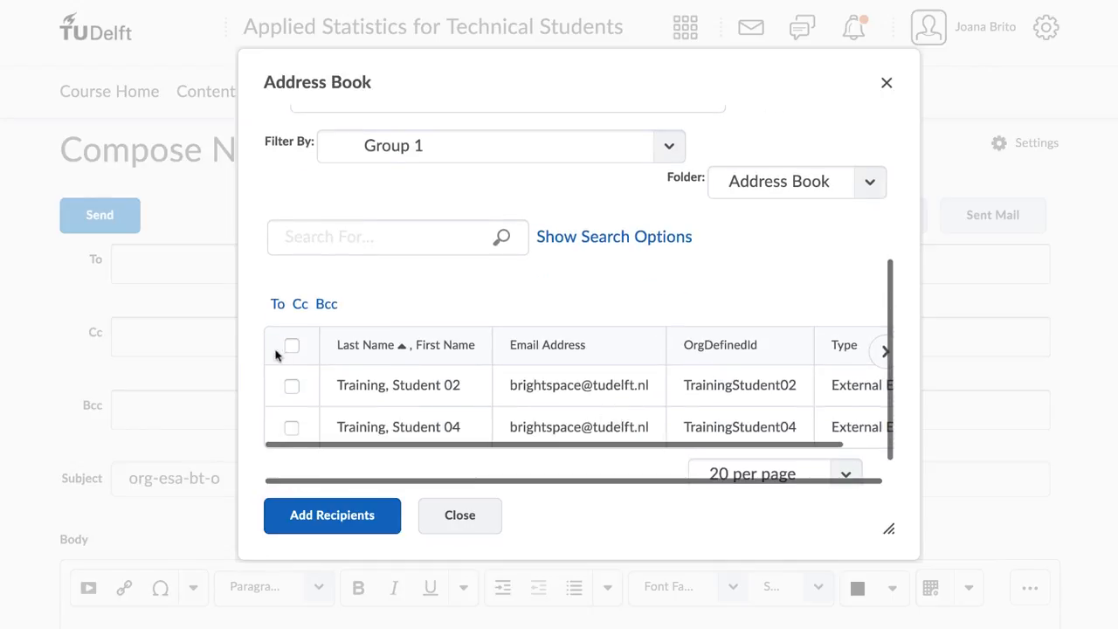
pyautogui.click(291, 345)
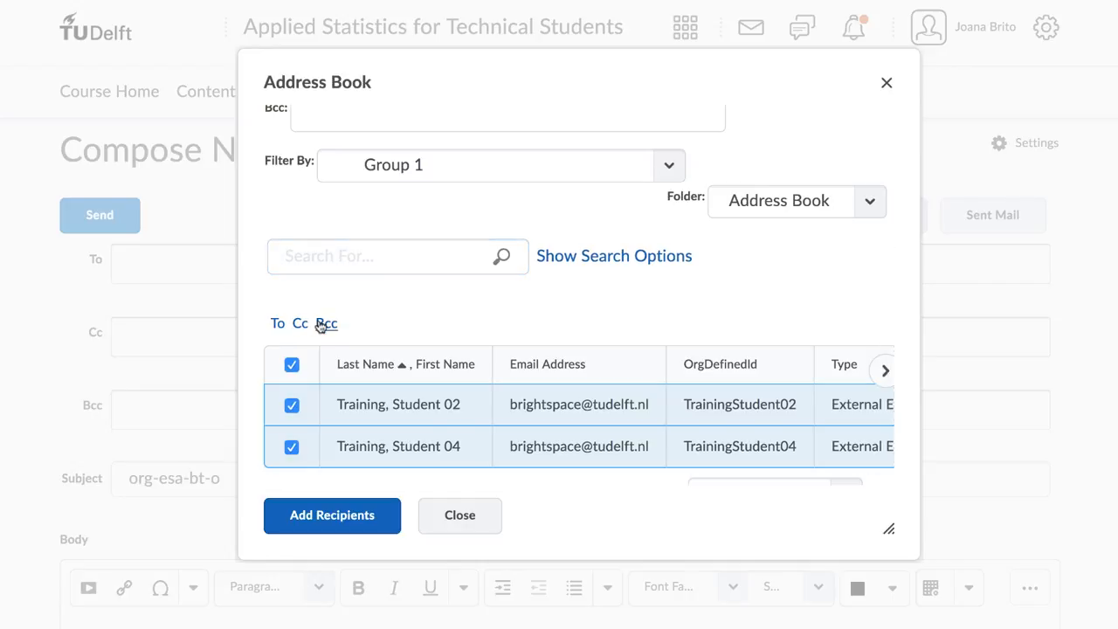
pyautogui.click(325, 323)
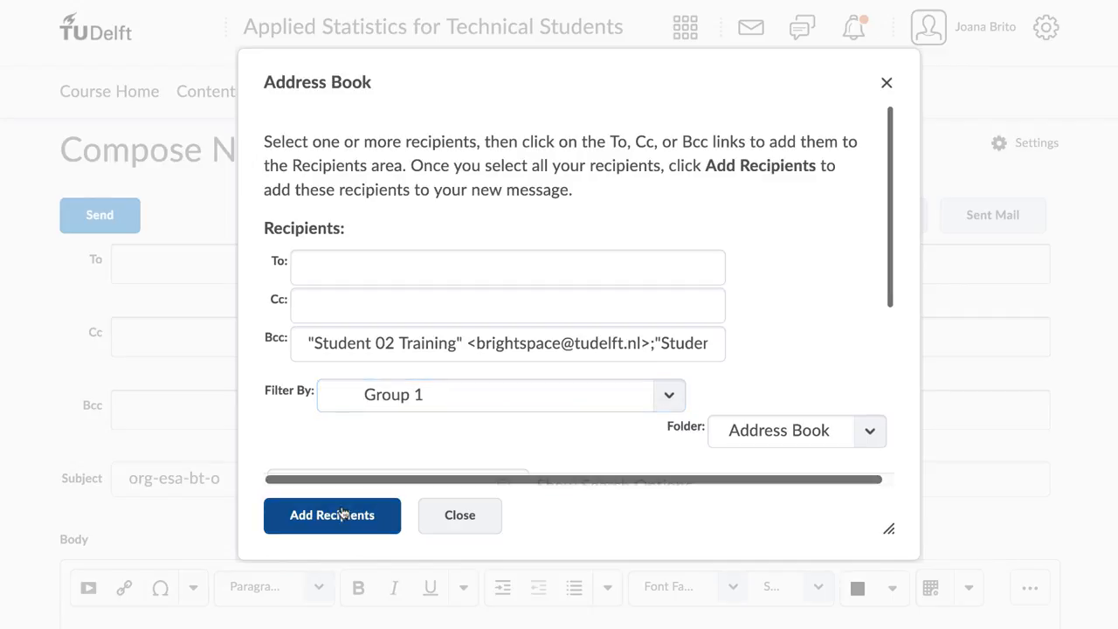
pyautogui.click(332, 515)
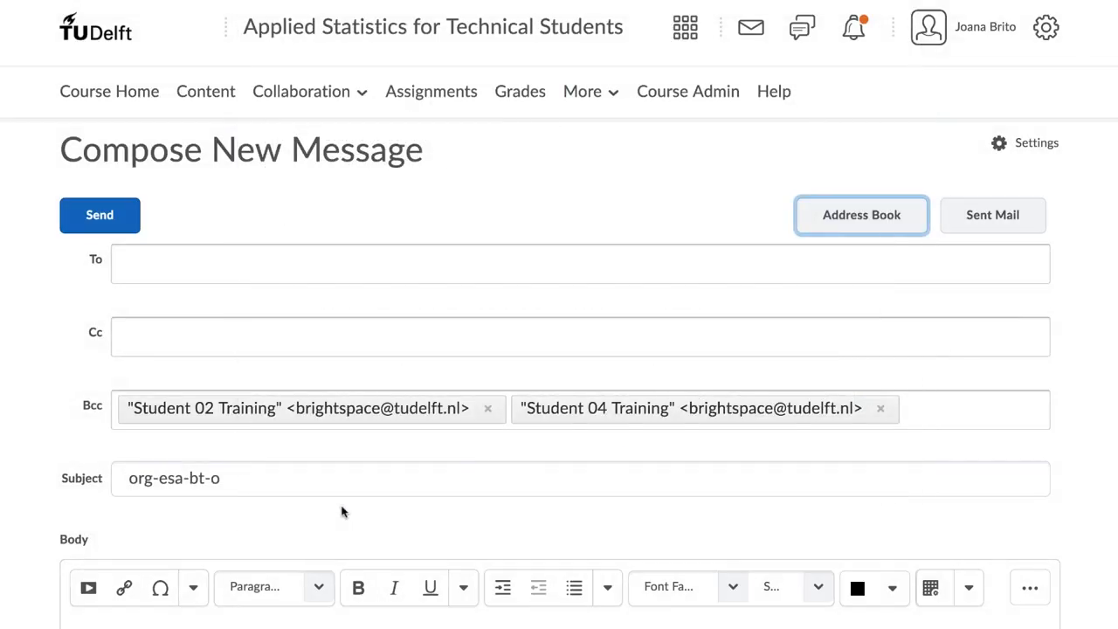
# Step: Scroll through Available Group Lockers showing the Group 1 and Group 2 lockers
pyautogui.scroll(-3)
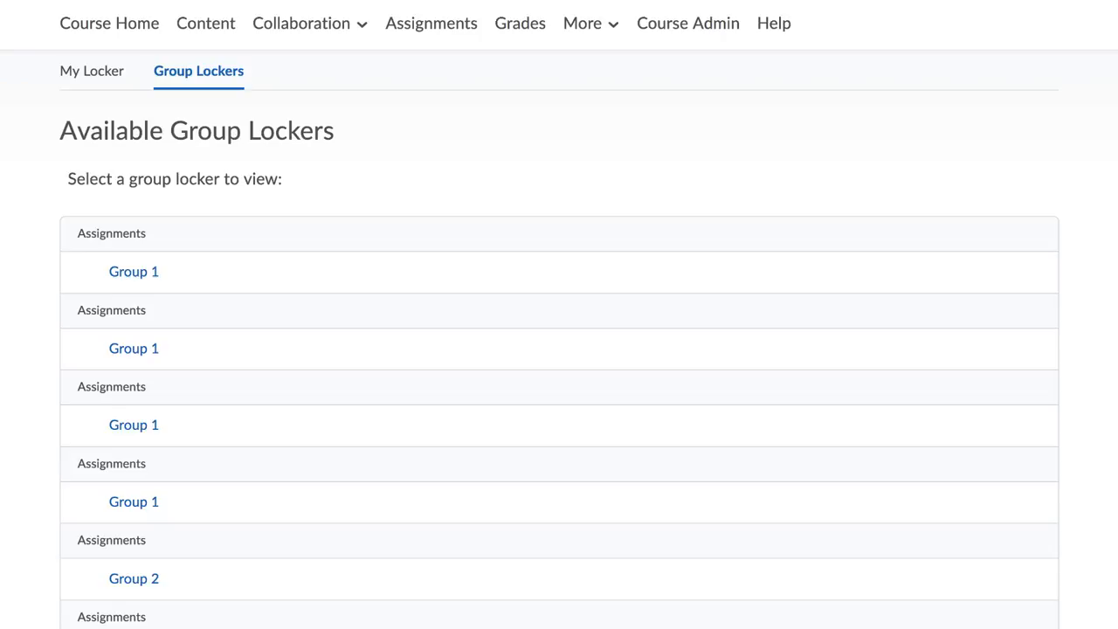
pyautogui.scroll(-3)
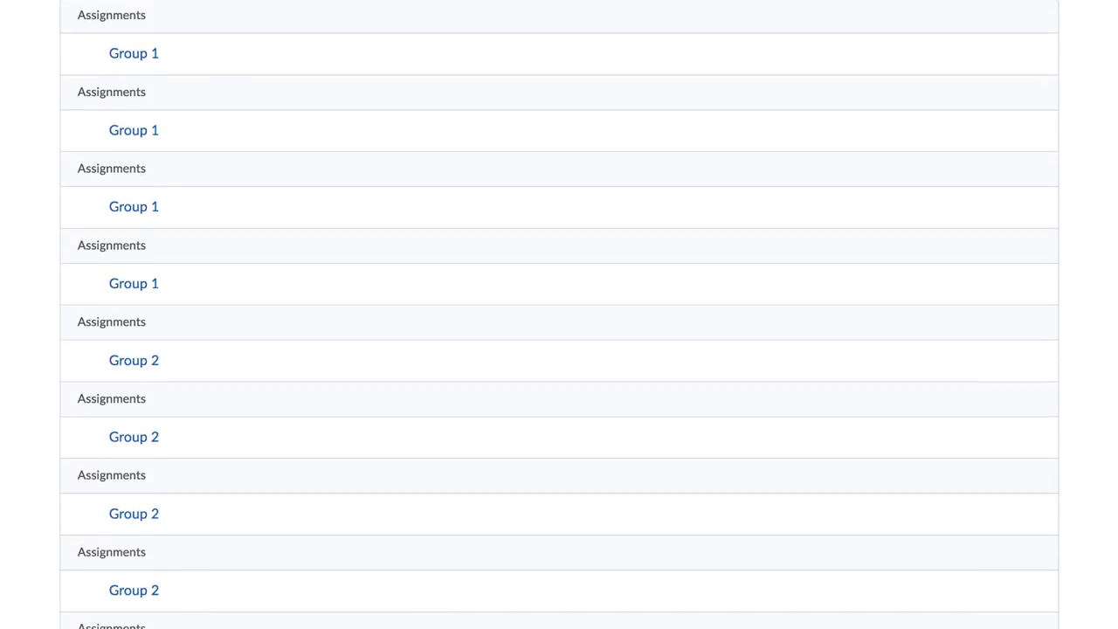
pyautogui.scroll(-3)
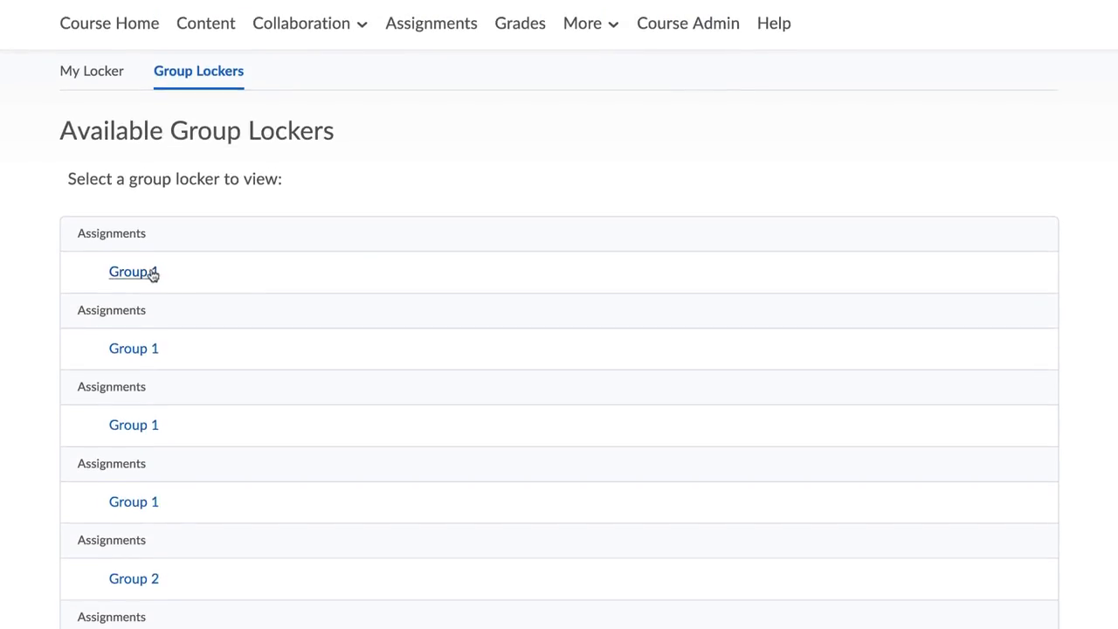
# Step: Open Group 1's locker, select Student02-assignment 1 submission.pdf, and choose Email Group Members
pyautogui.click(128, 271)
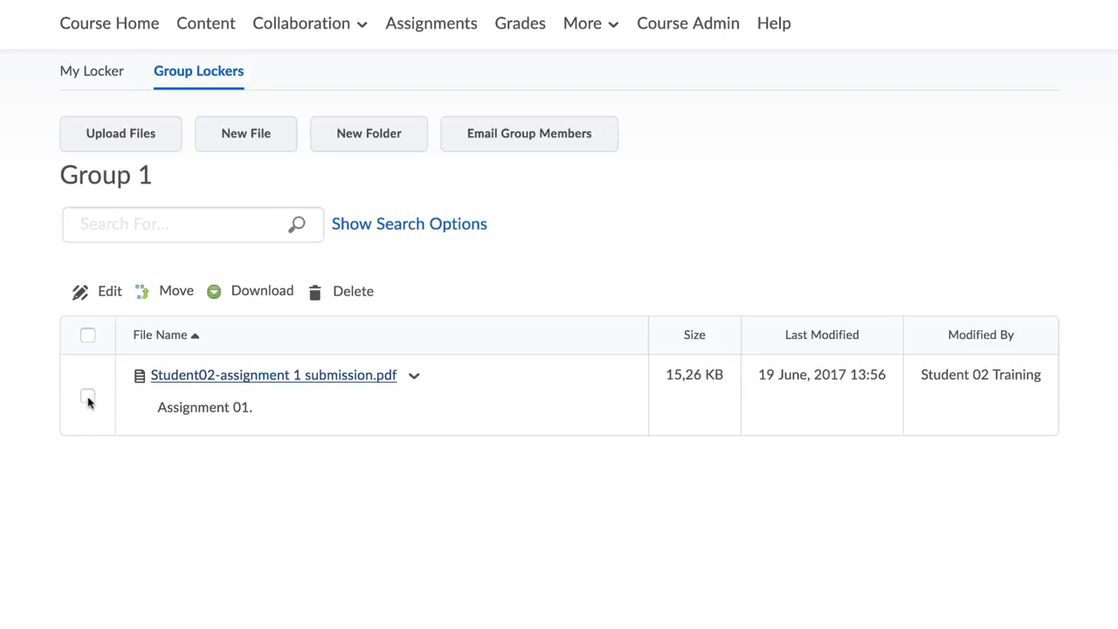
pyautogui.click(87, 396)
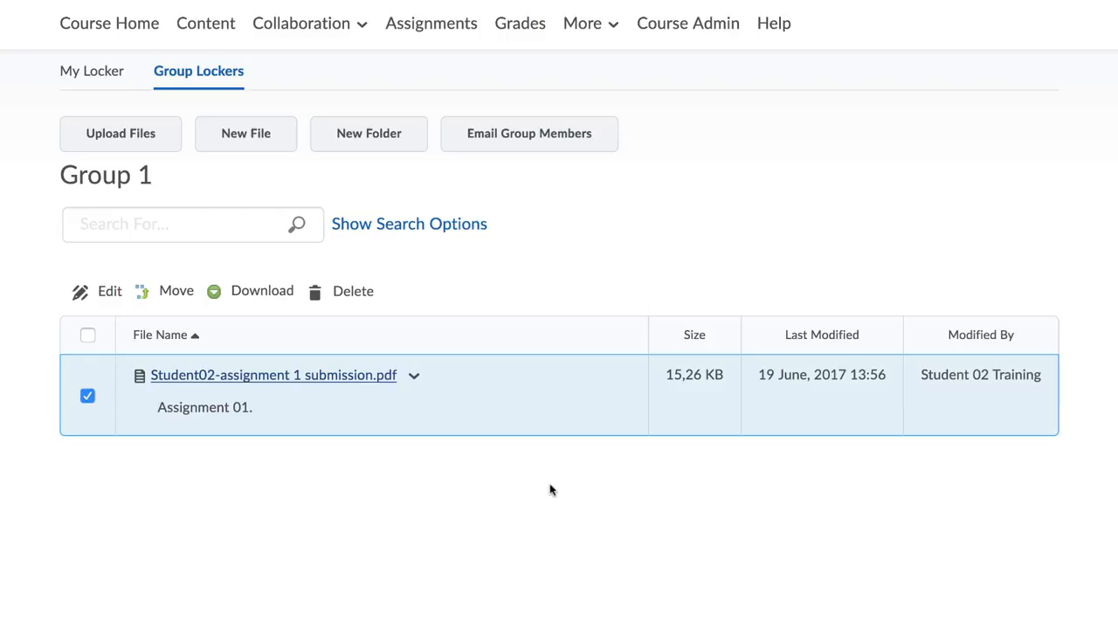
pyautogui.moveTo(523, 150)
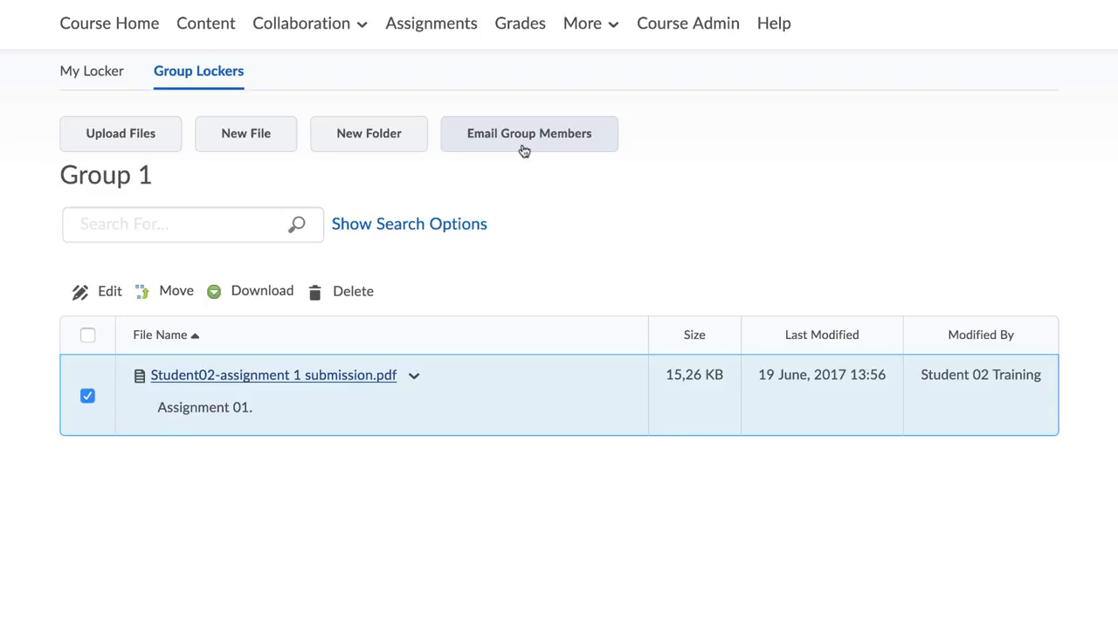
pyautogui.click(530, 134)
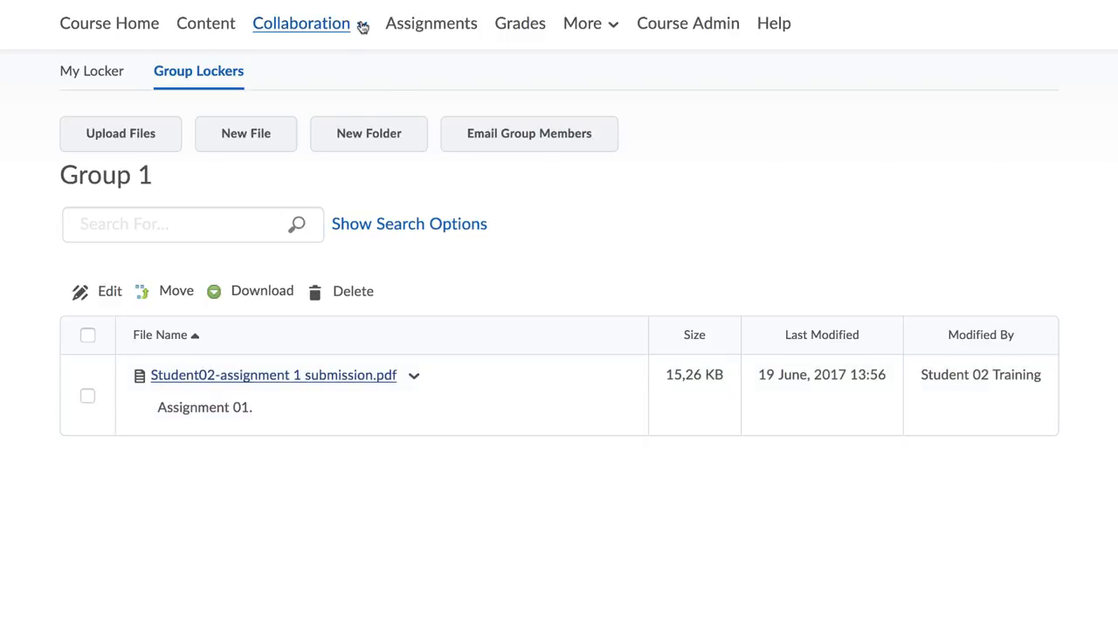
# Step: Go to Discussions from the Collaboration menu and view the Design of Experiments topics
pyautogui.click(301, 23)
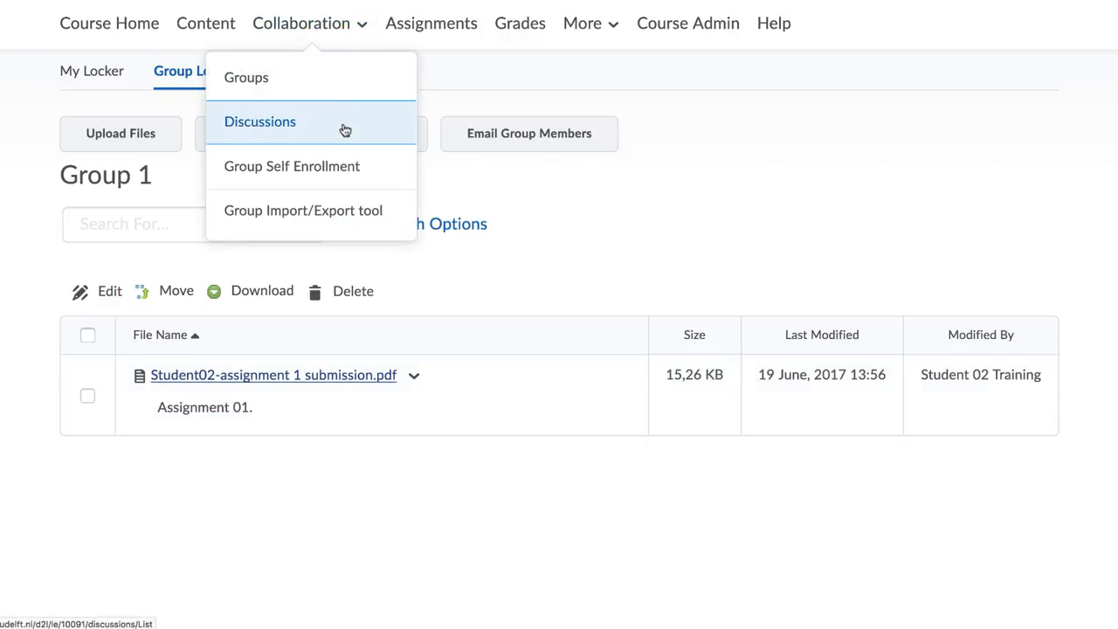
pyautogui.click(259, 121)
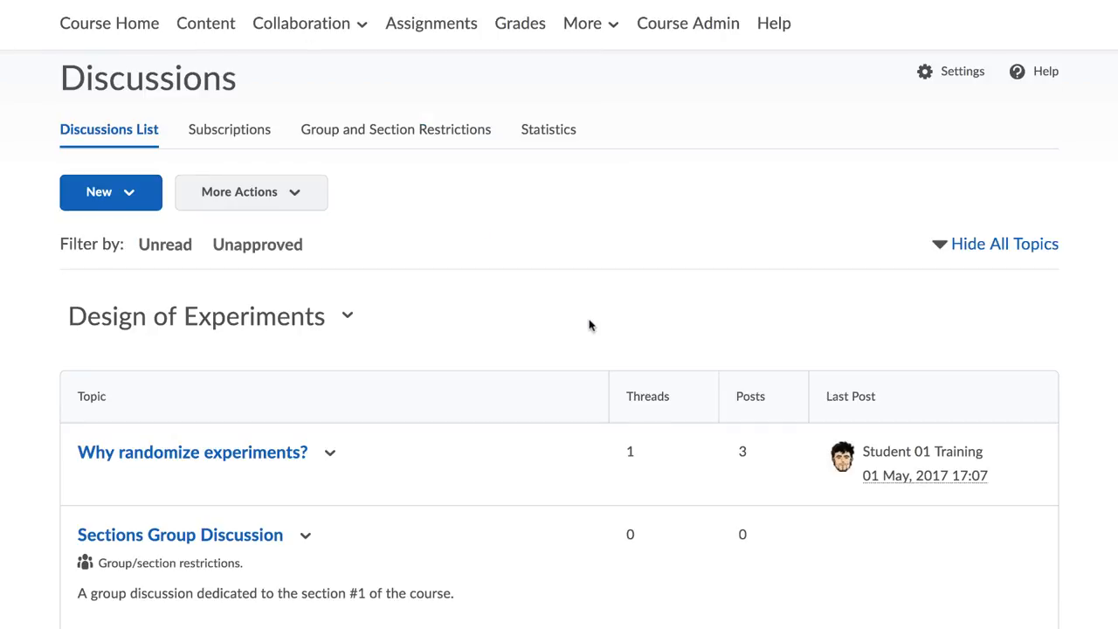
pyautogui.scroll(-3)
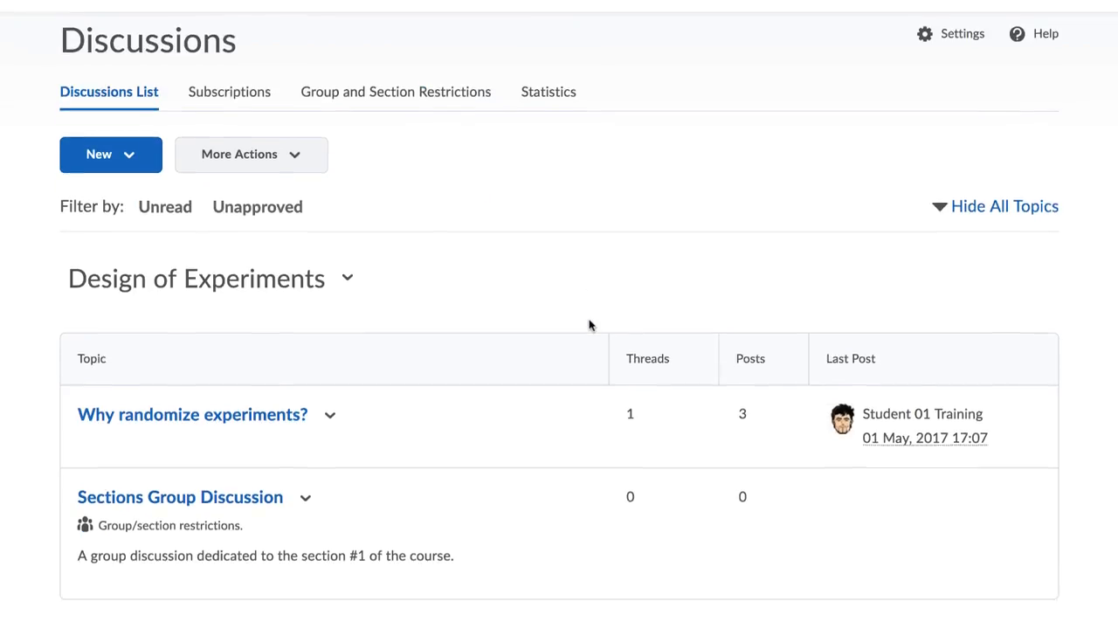